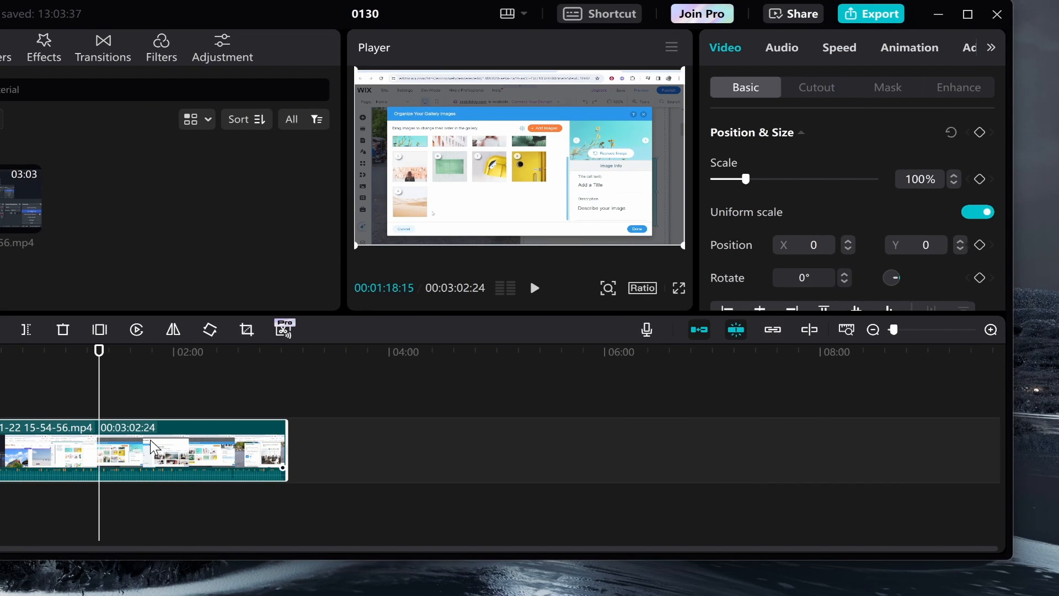
mouse_move(735, 49)
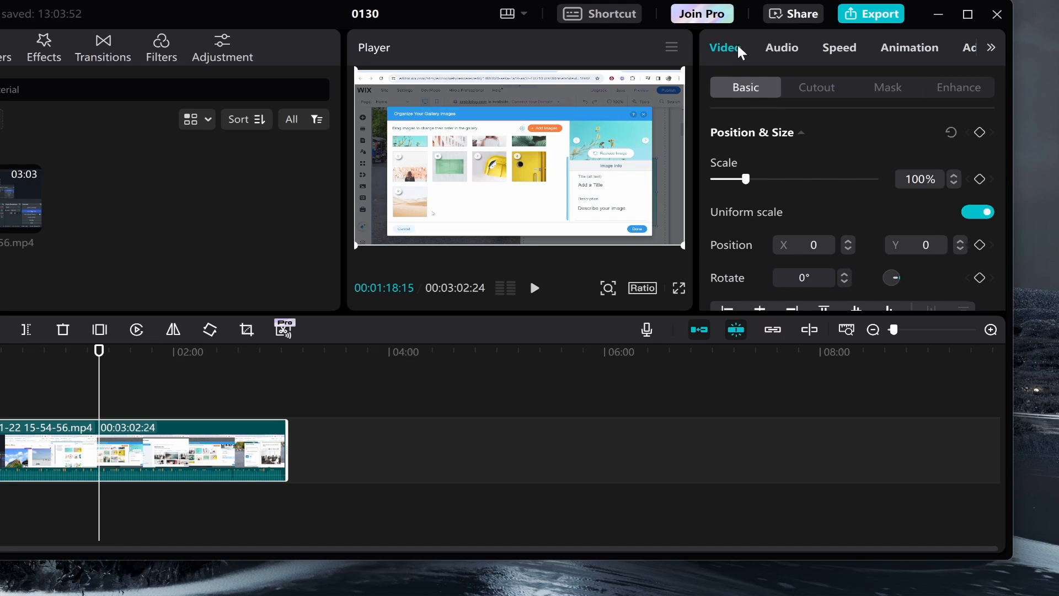
mouse_move(816, 150)
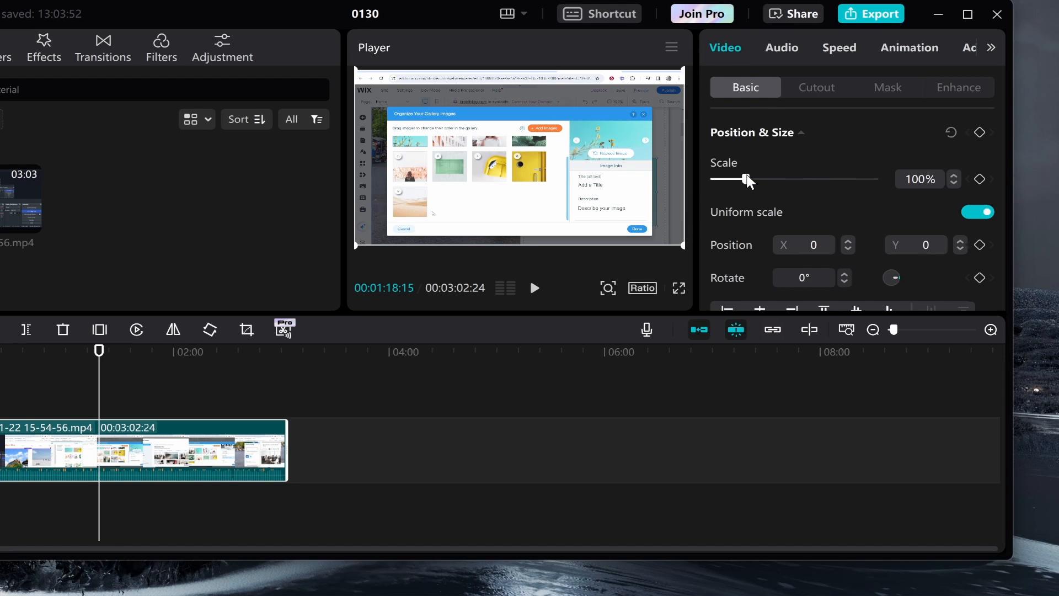
Nudge the uniform clip scale up and down, settling it back at 100%
drag(746, 179, 778, 178)
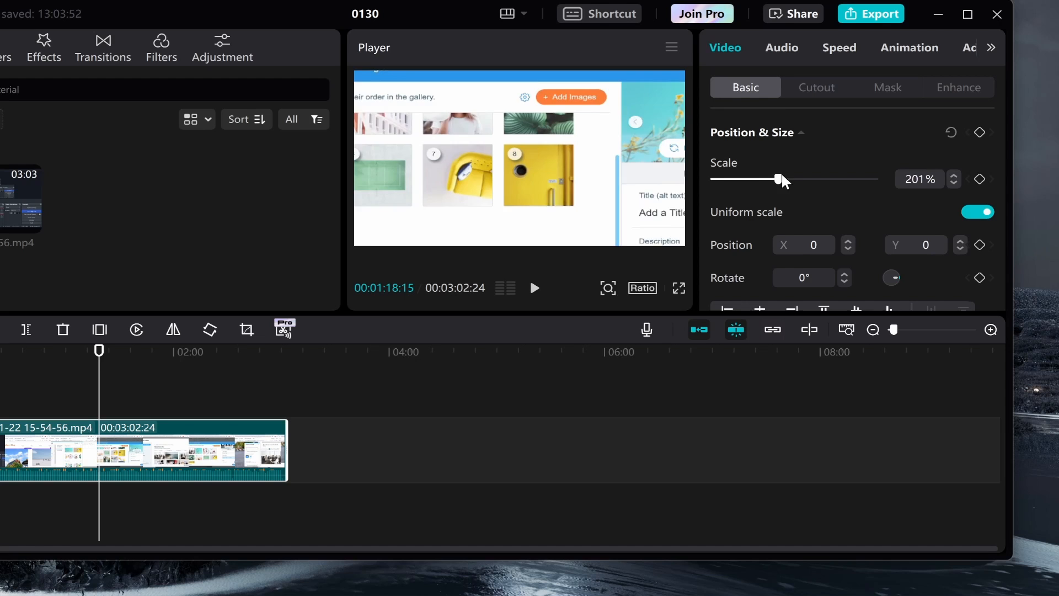
drag(779, 178, 750, 178)
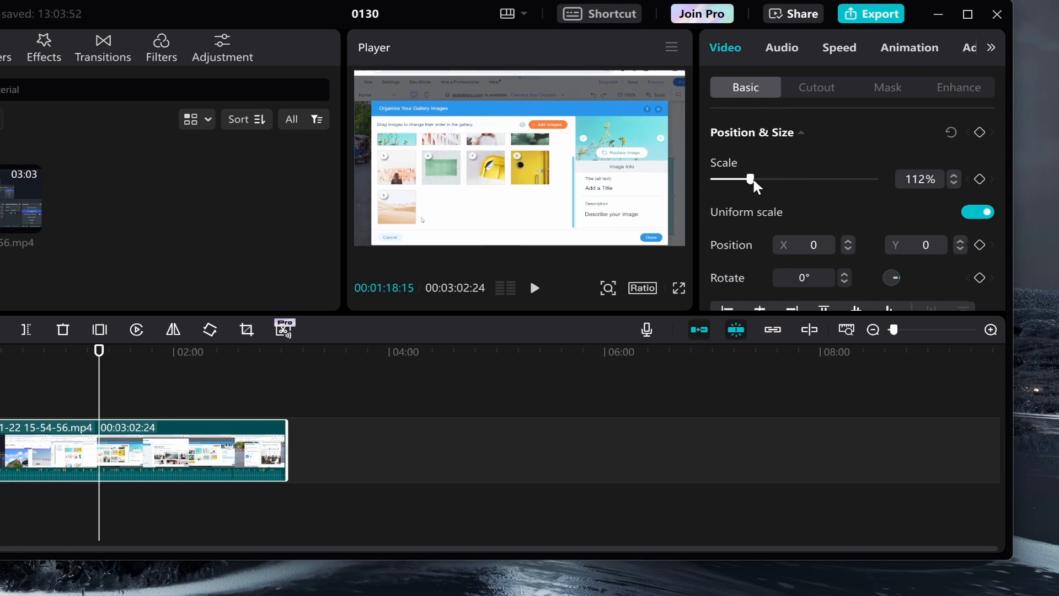
drag(750, 180, 745, 180)
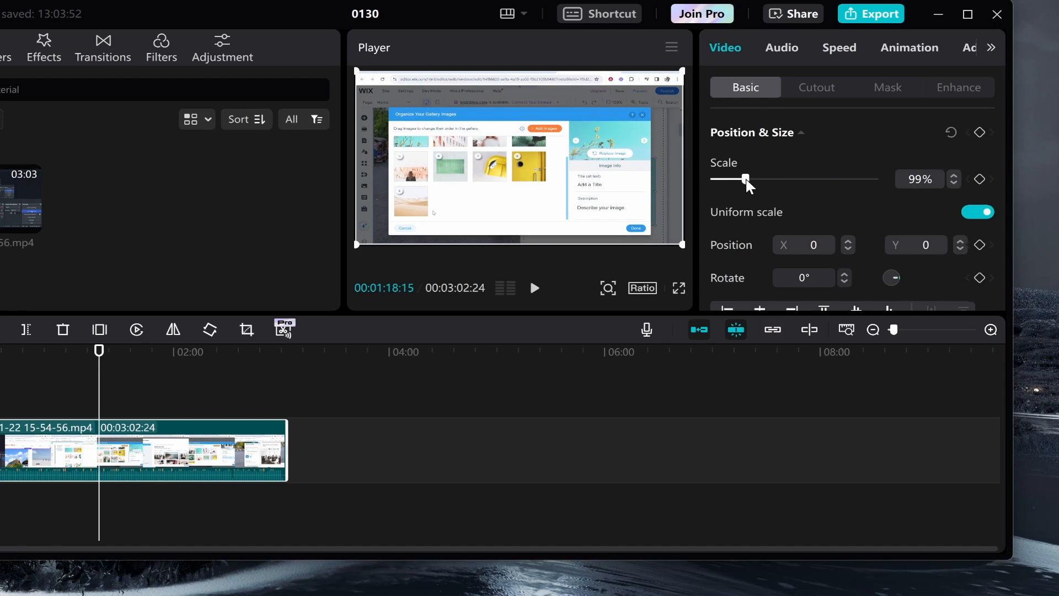
drag(745, 178, 748, 179)
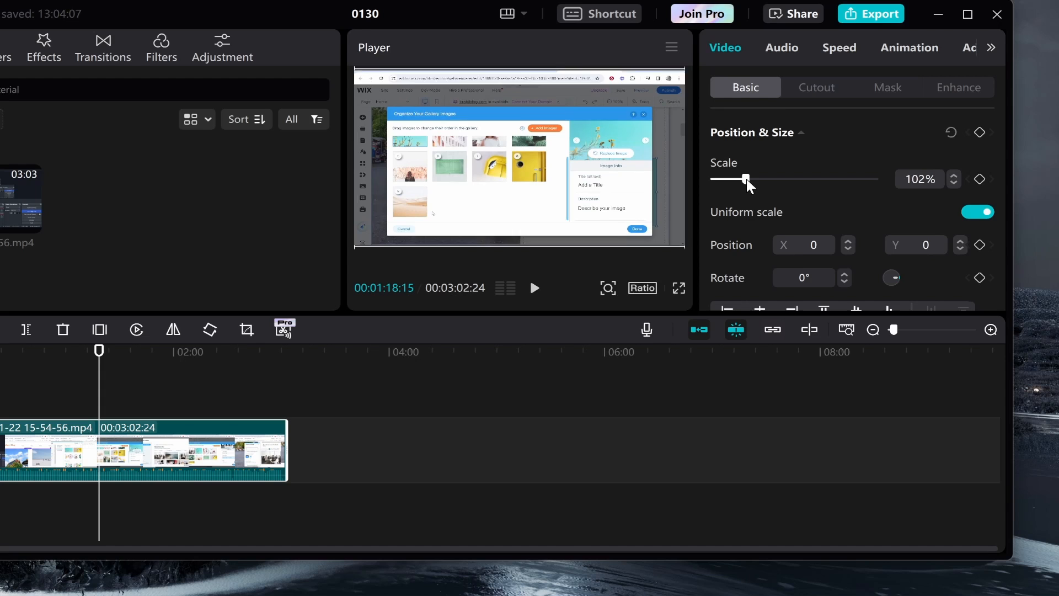
drag(746, 179, 750, 179)
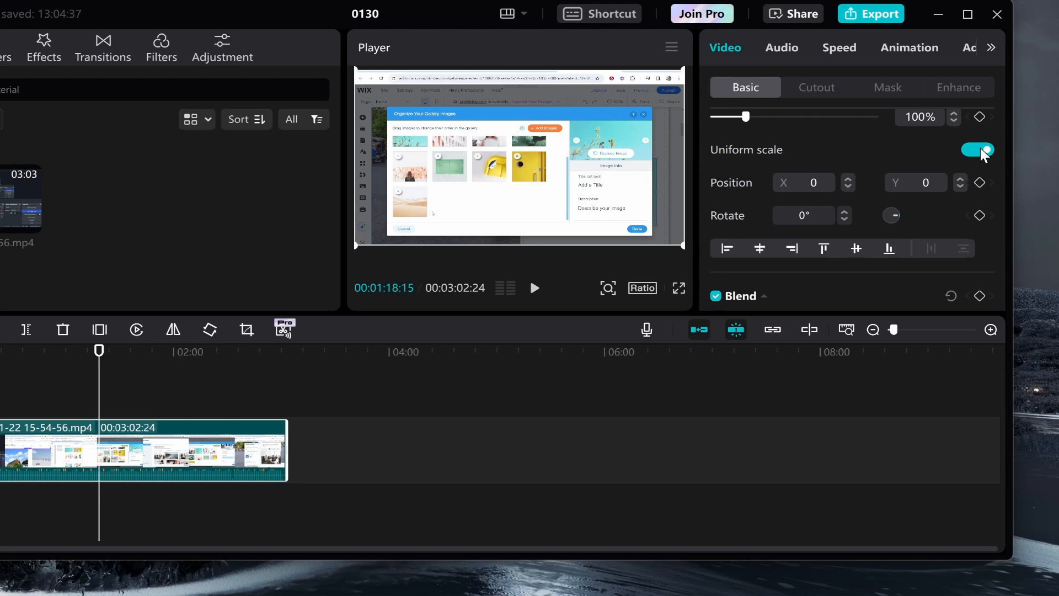
Disable Uniform scale, stretch width alone to about 158%, then reset width to 100%
click(977, 149)
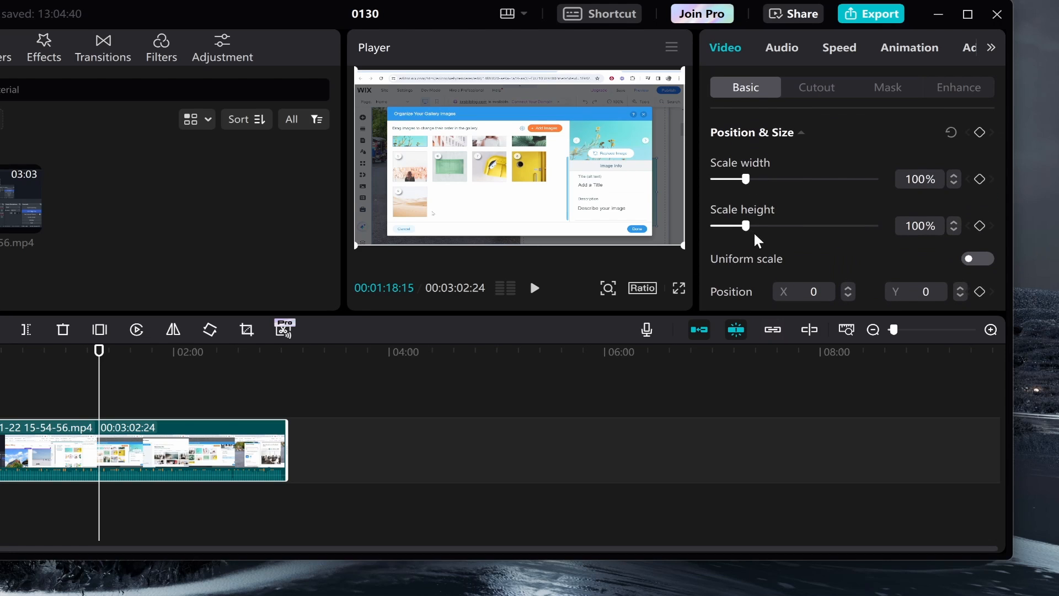
mouse_move(957, 197)
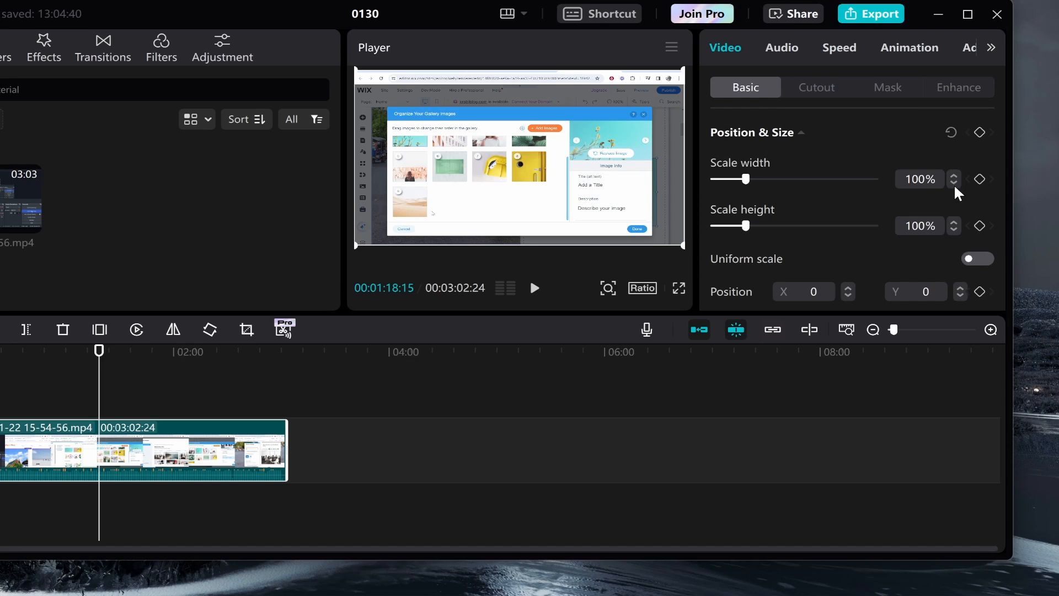
mouse_move(534, 210)
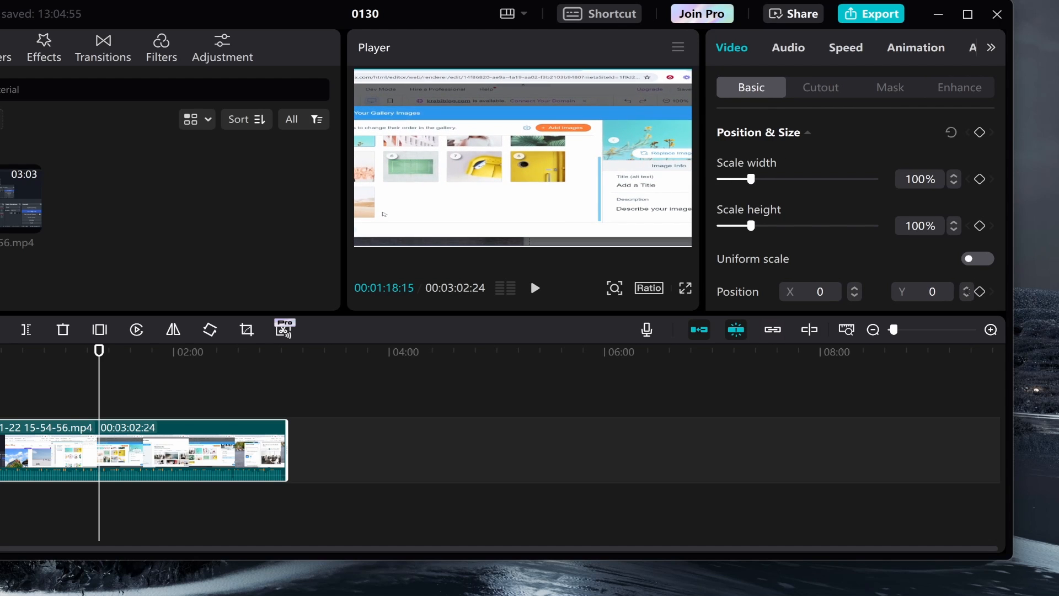
drag(751, 179, 769, 179)
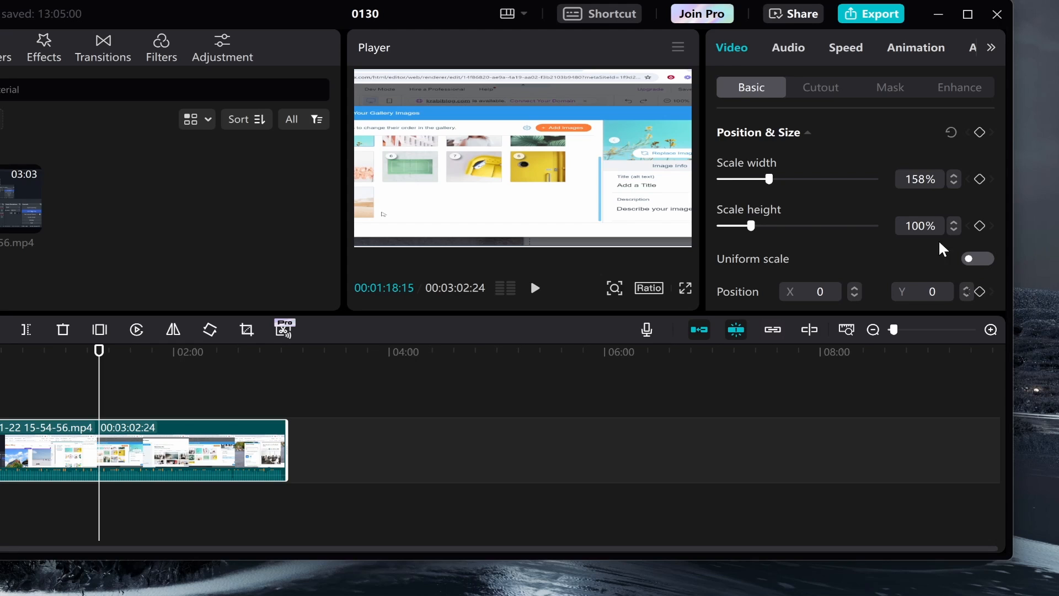
mouse_move(511, 258)
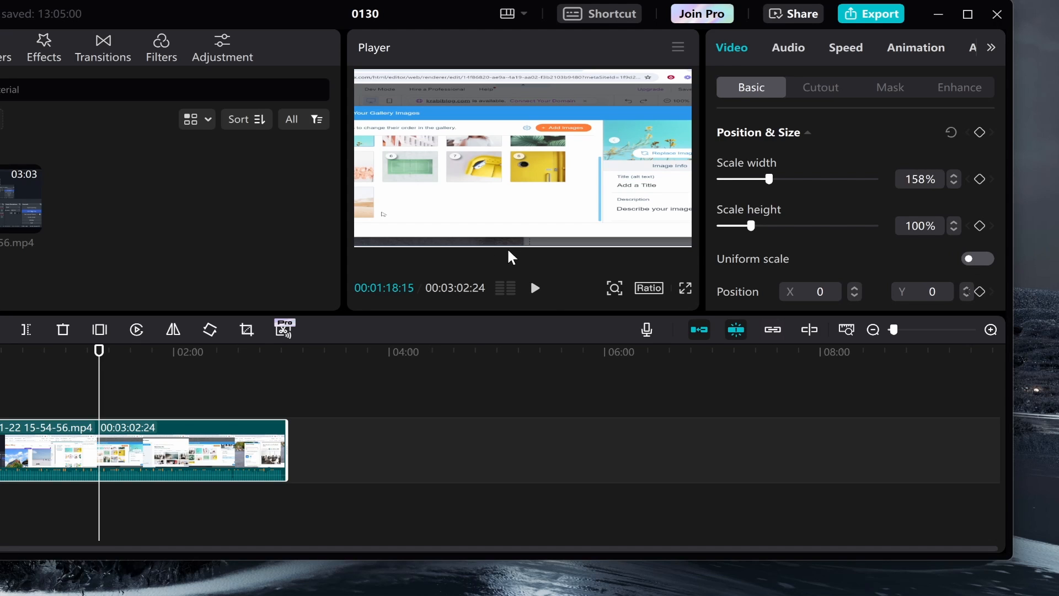
mouse_move(968, 257)
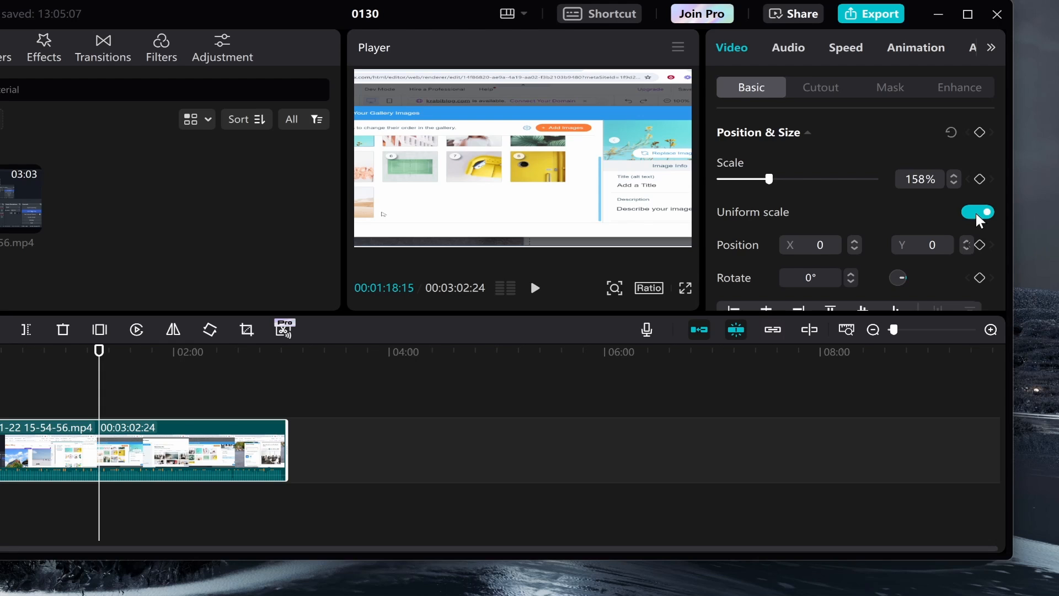
click(978, 212)
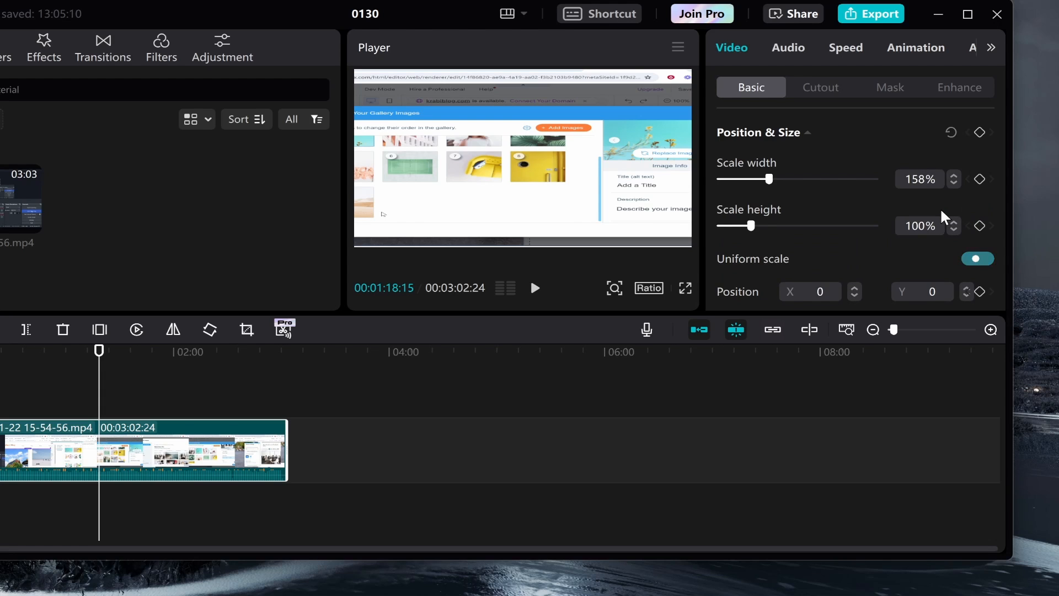
click(978, 258)
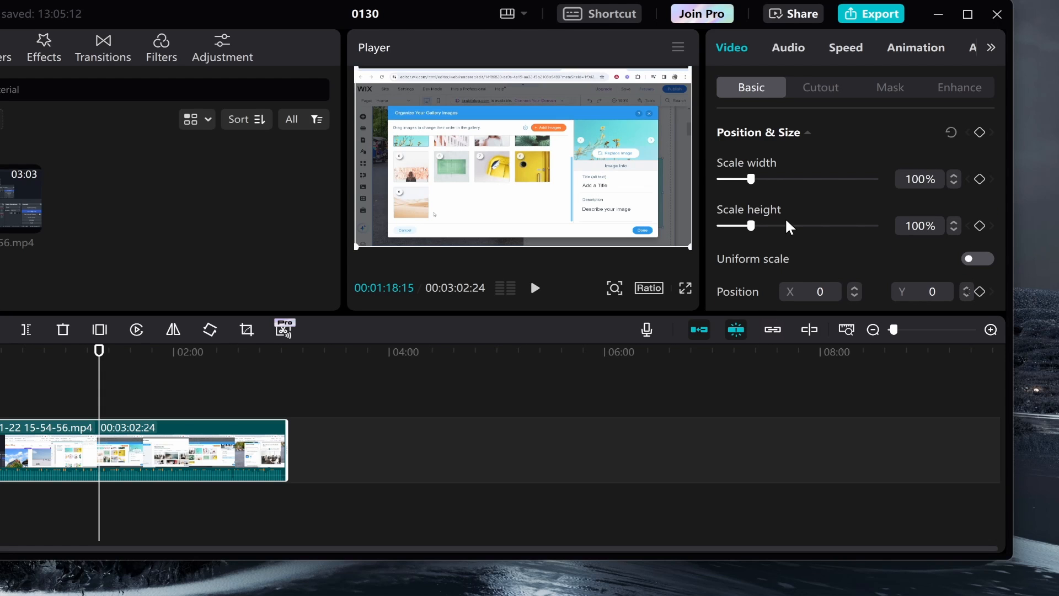
mouse_move(743, 177)
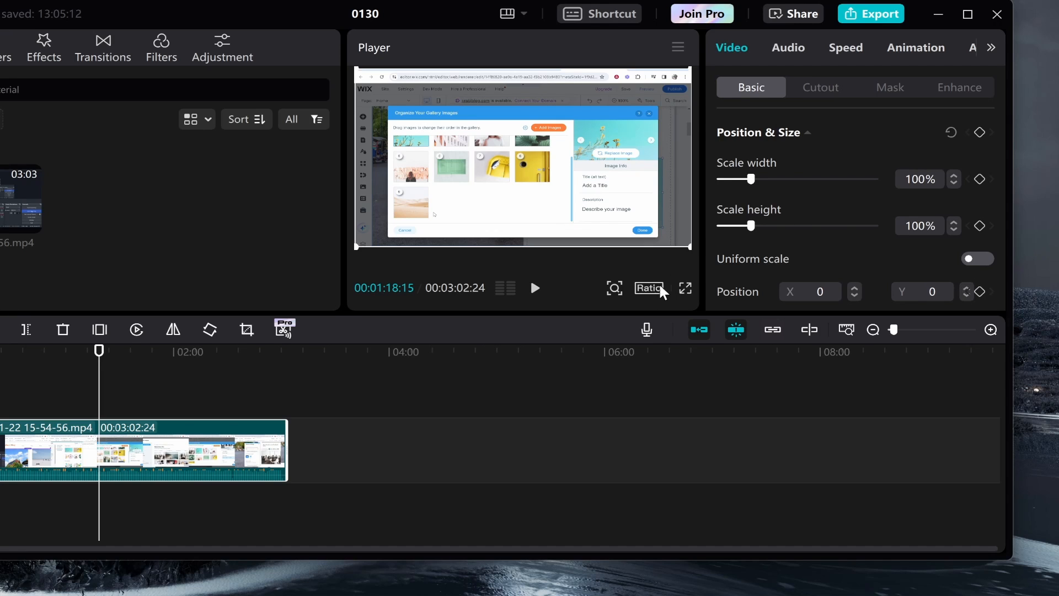
mouse_move(637, 257)
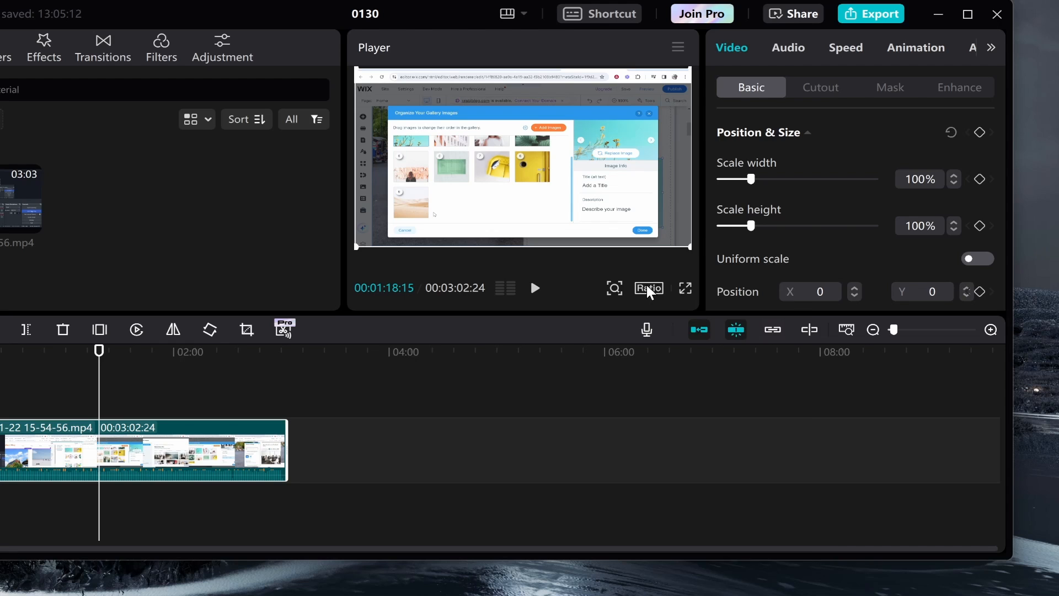
Switch the Player canvas ratio to vertical 9:16
click(648, 288)
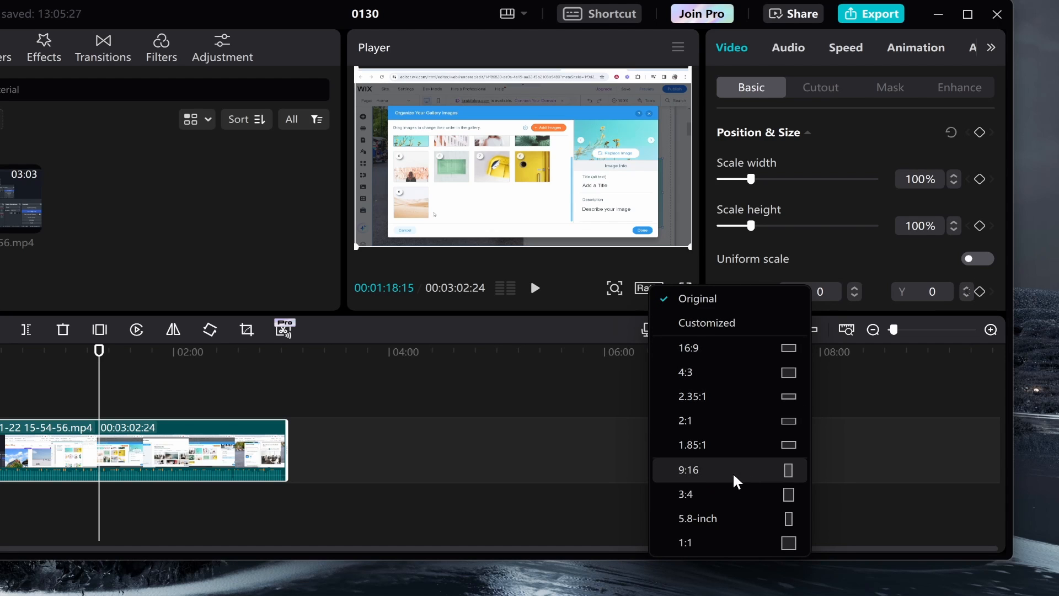
click(689, 469)
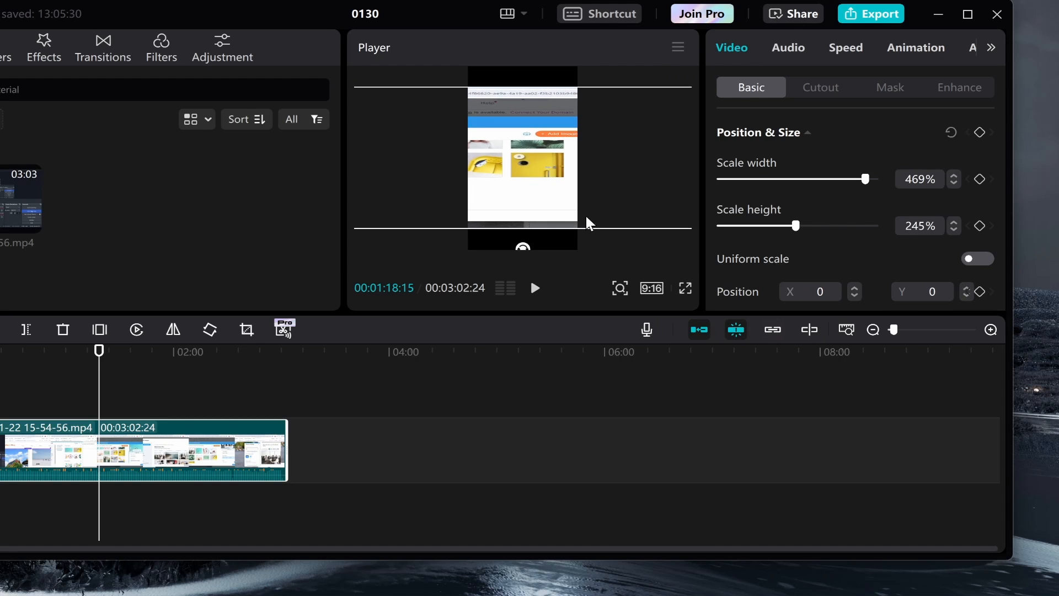
mouse_move(520, 233)
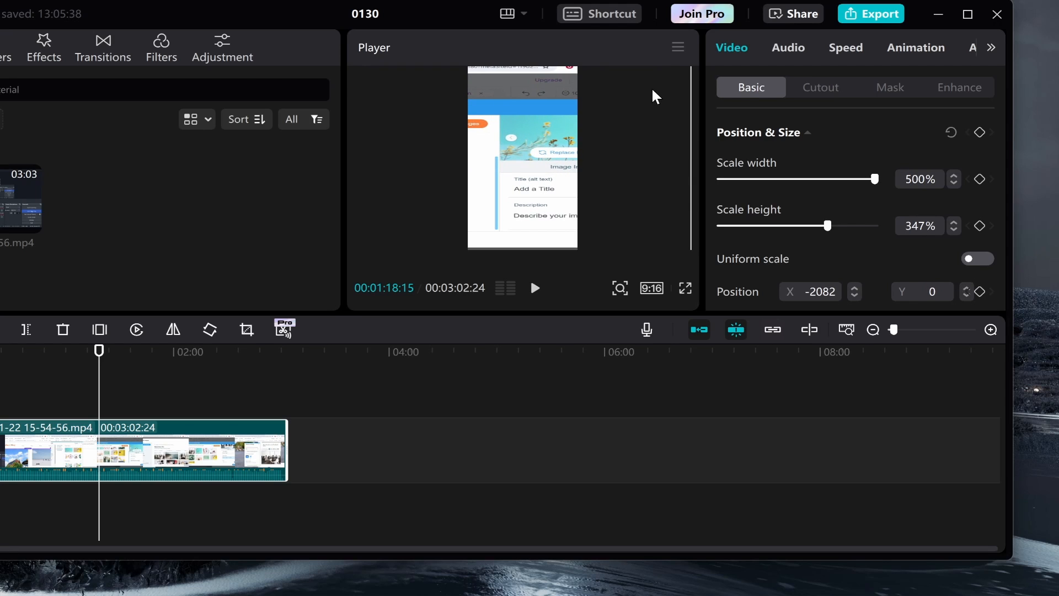
mouse_move(604, 296)
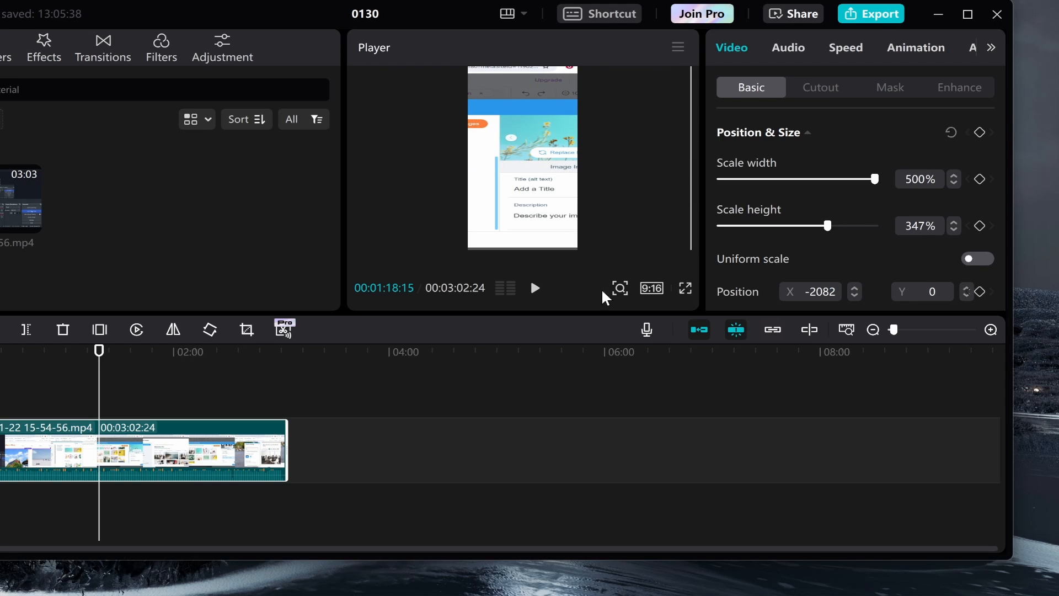